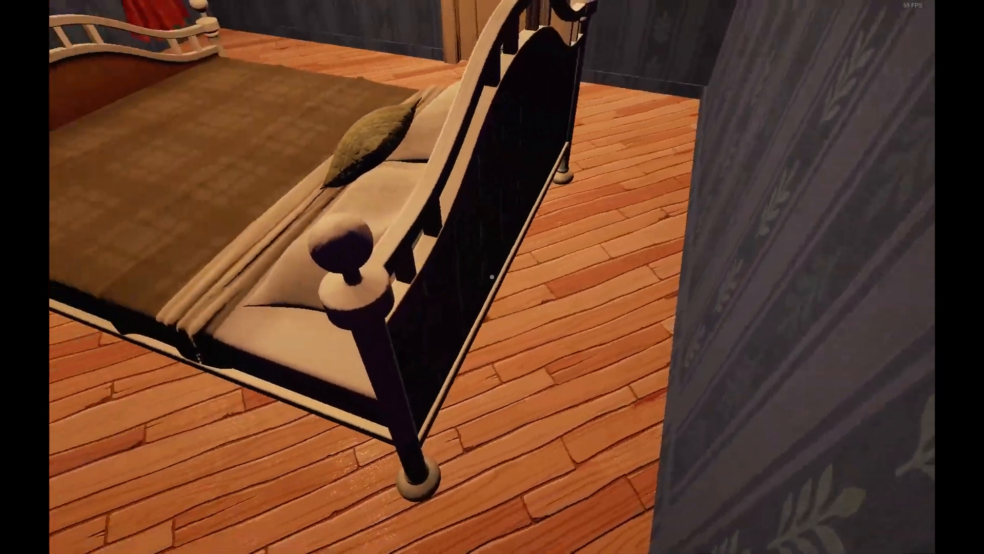
mouse_move(492, 277)
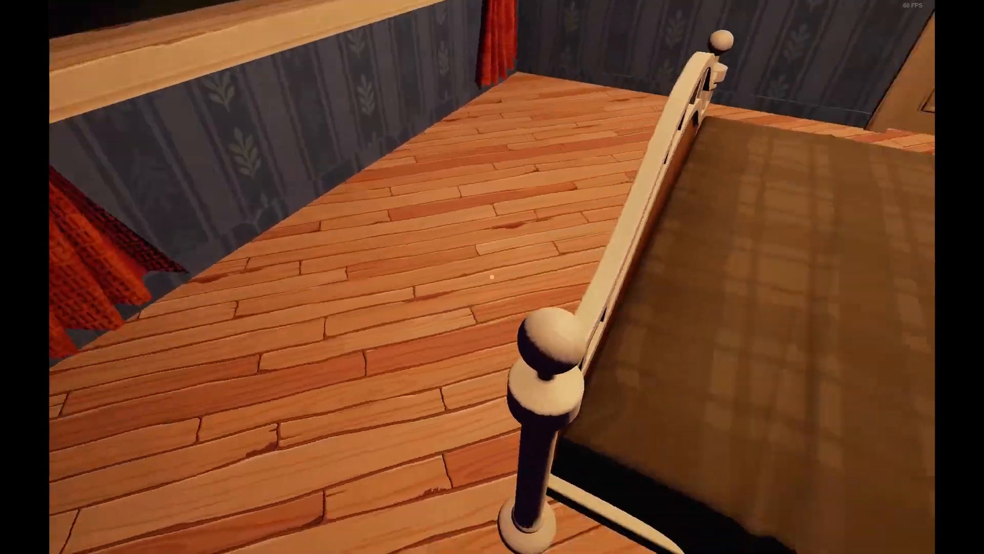
mouse_move(492, 277)
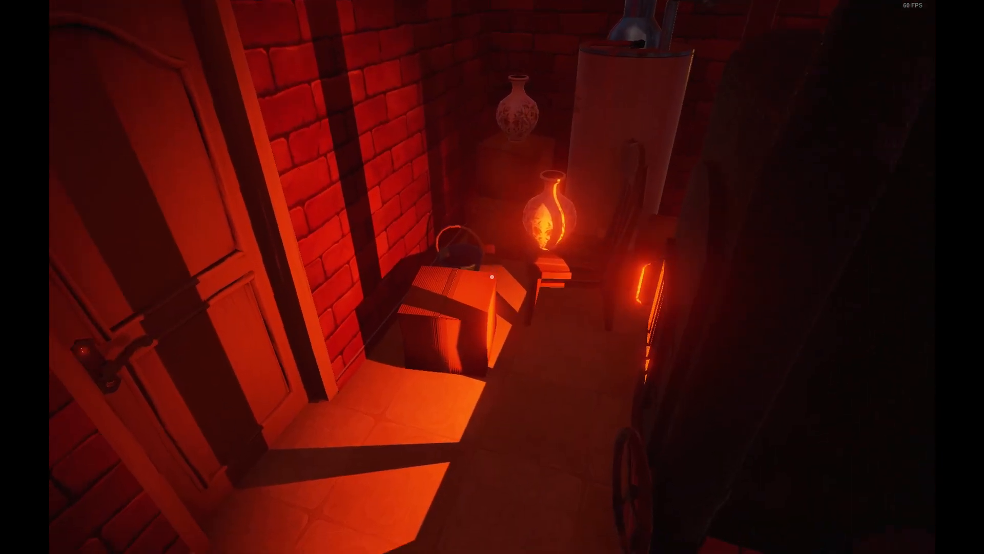
mouse_move(492, 277)
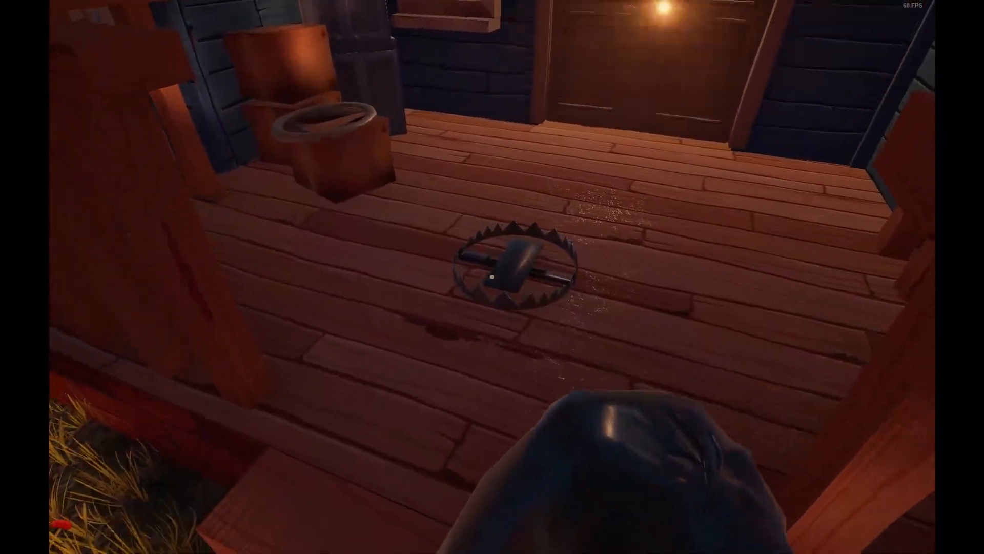
mouse_move(493, 276)
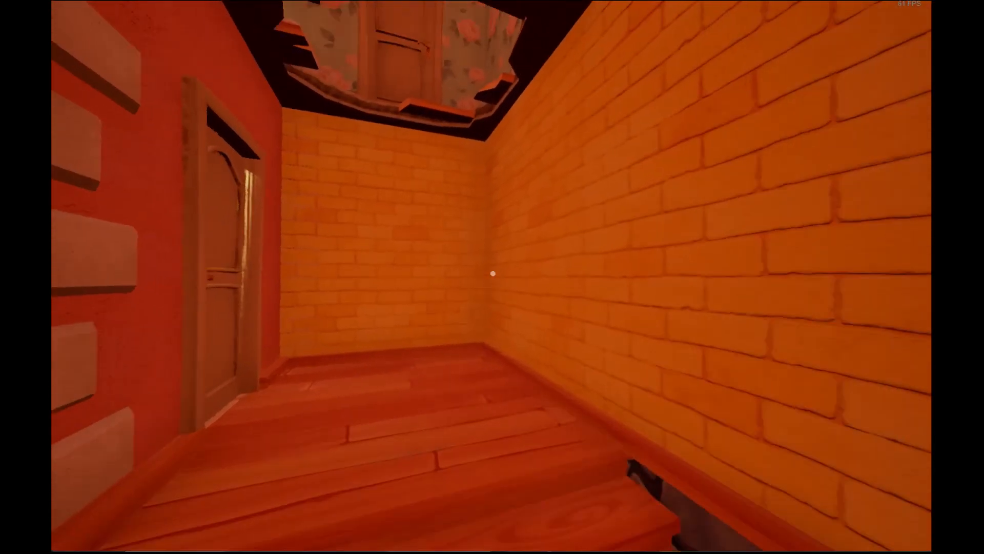
mouse_move(492, 273)
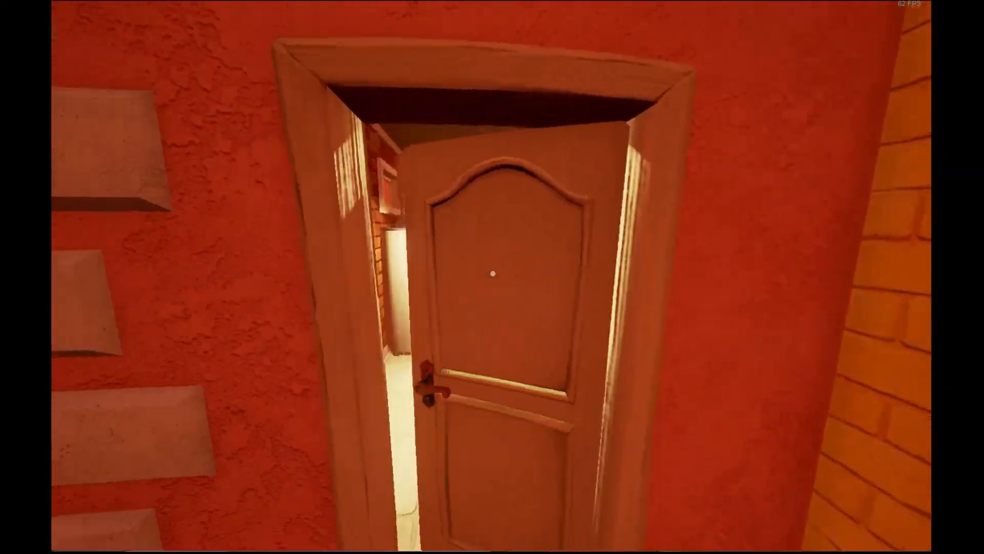
mouse_move(493, 273)
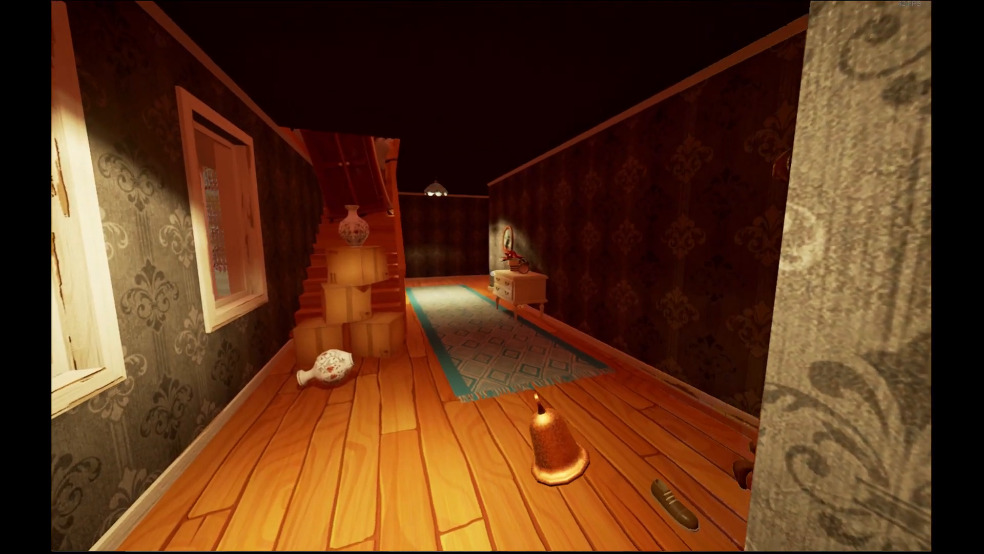
mouse_move(492, 277)
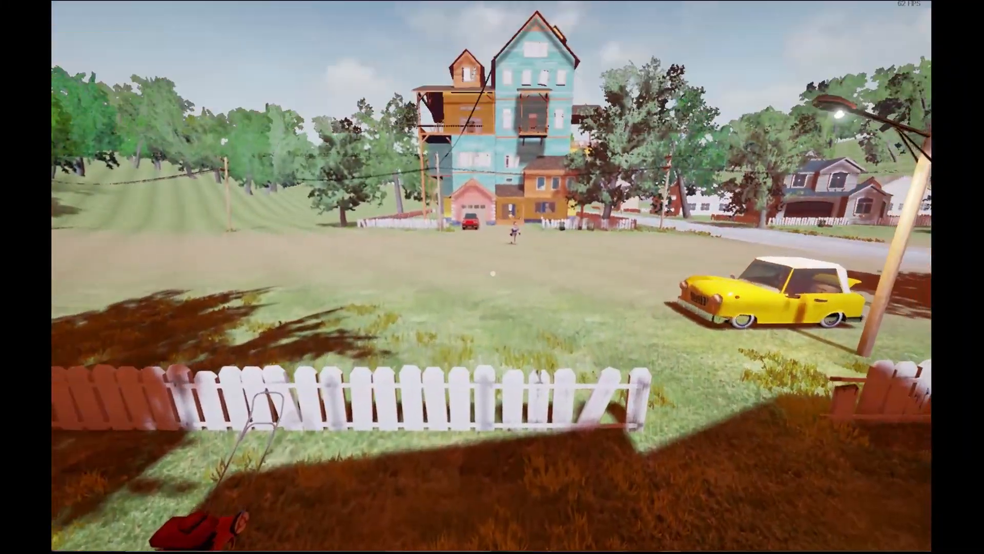
mouse_move(492, 276)
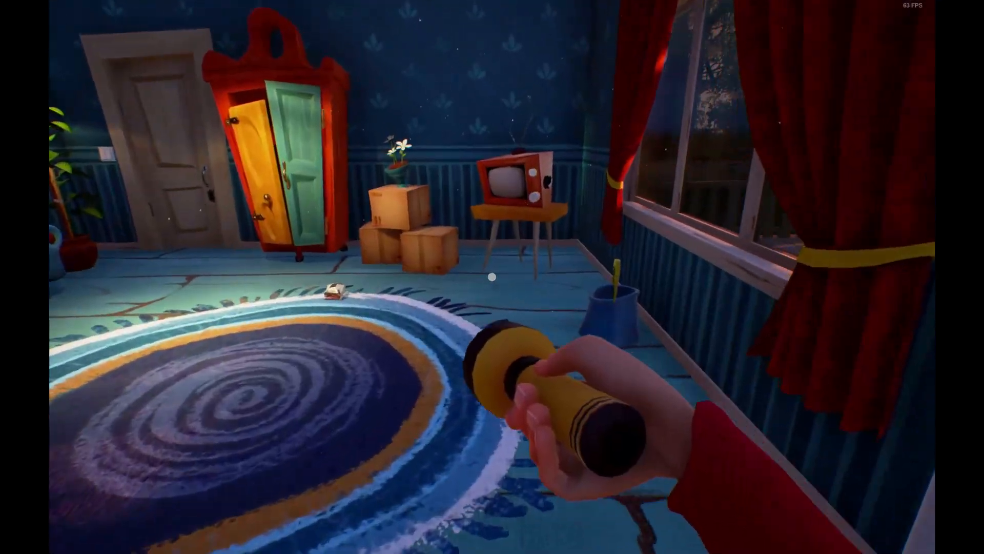
mouse_move(492, 277)
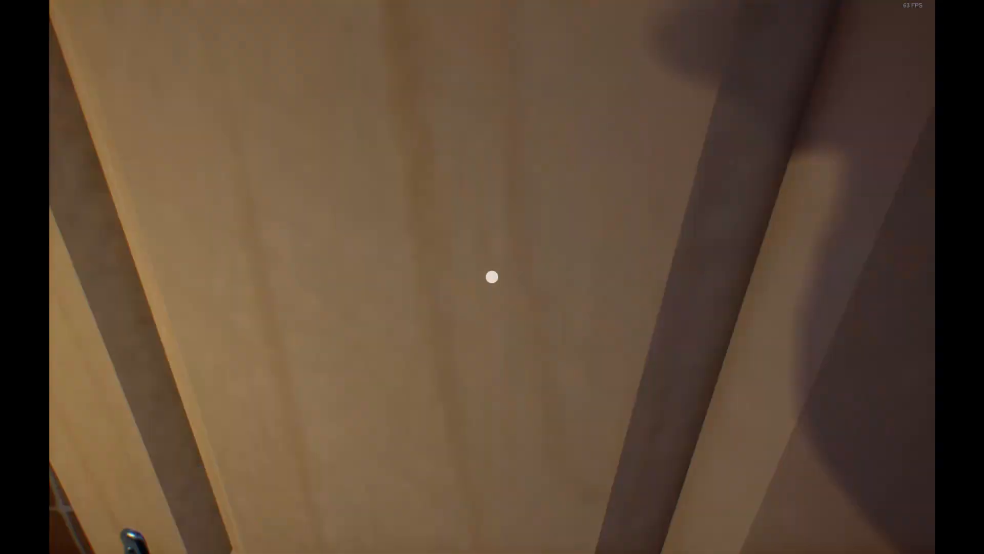
mouse_move(492, 276)
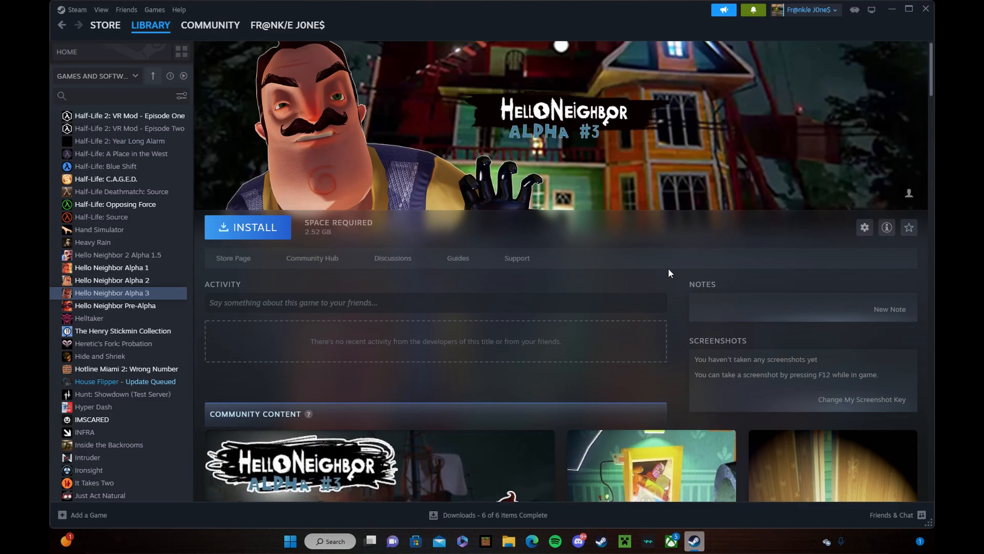
mouse_move(641, 389)
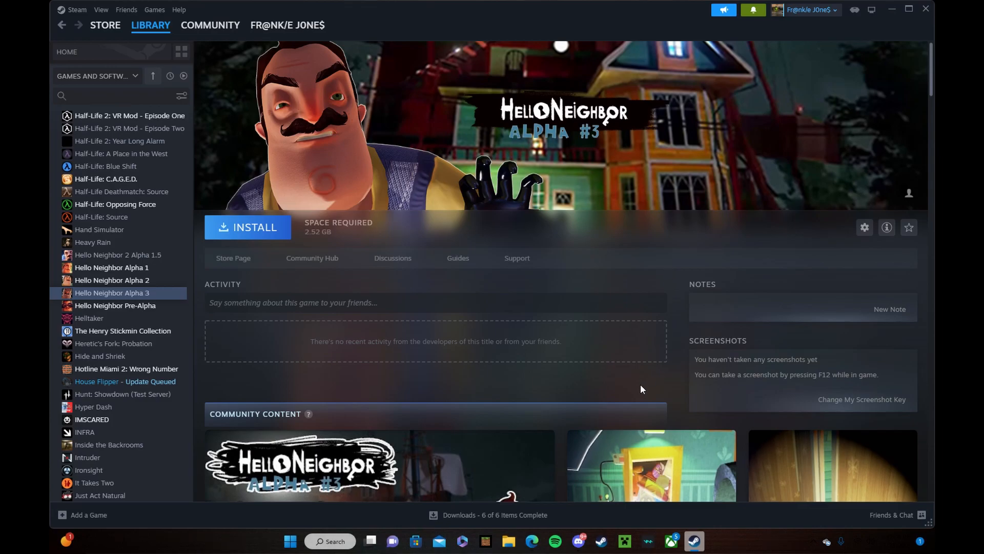
scroll(down, 3)
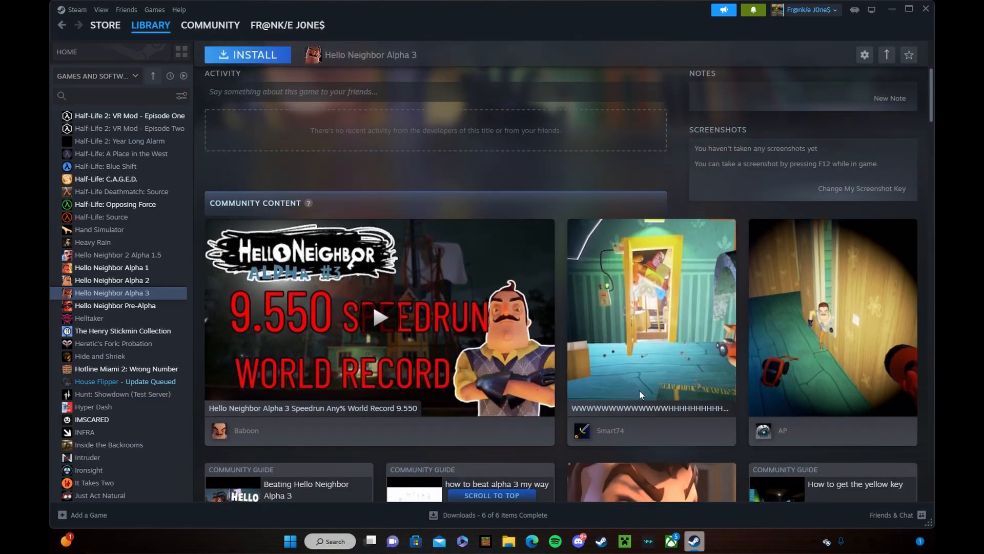
mouse_move(411, 333)
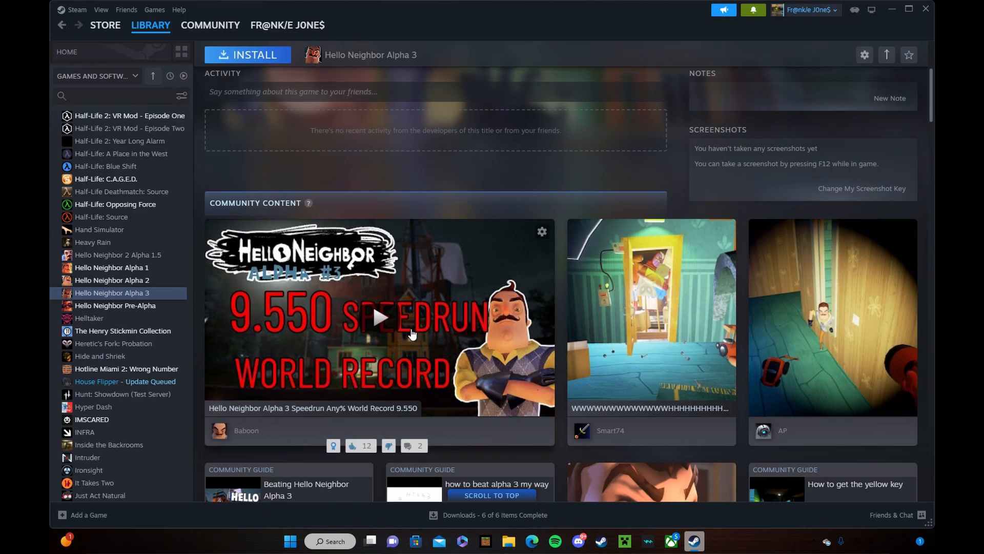